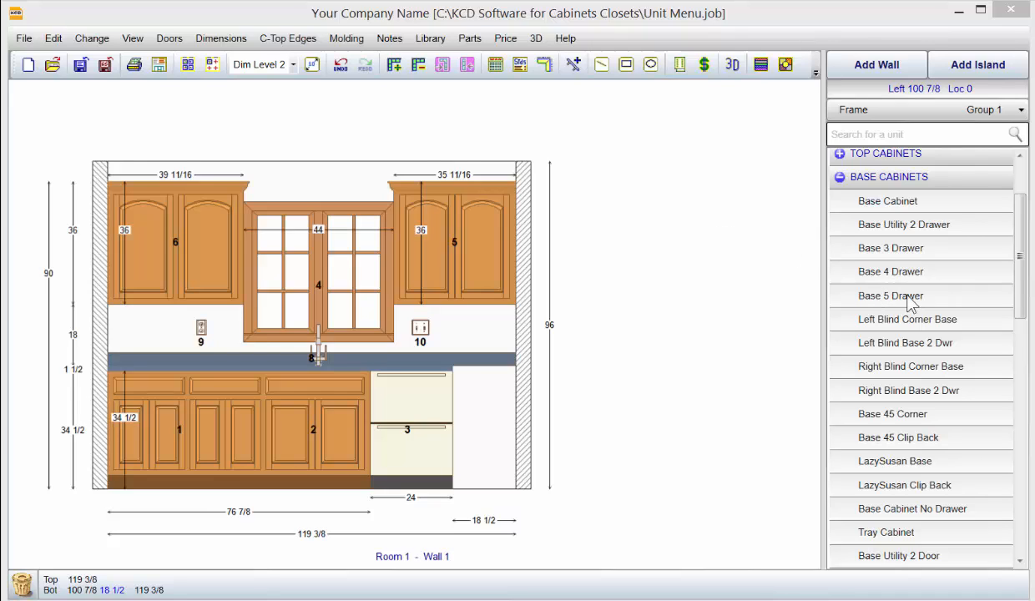
{"action": "mouse_move", "coordinate": [909, 288]}
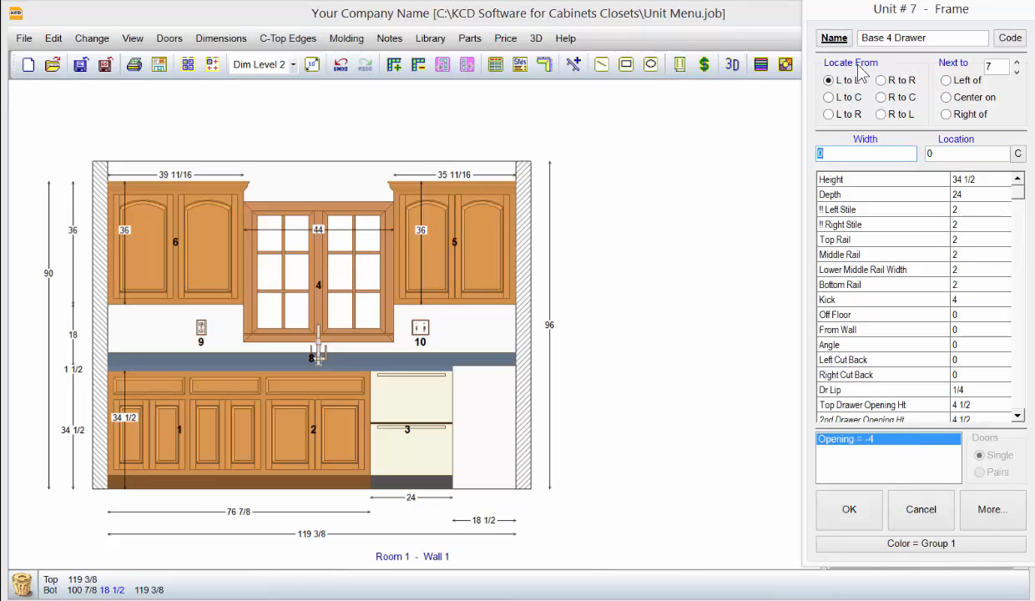
{"action": "mouse_move", "coordinate": [858, 63]}
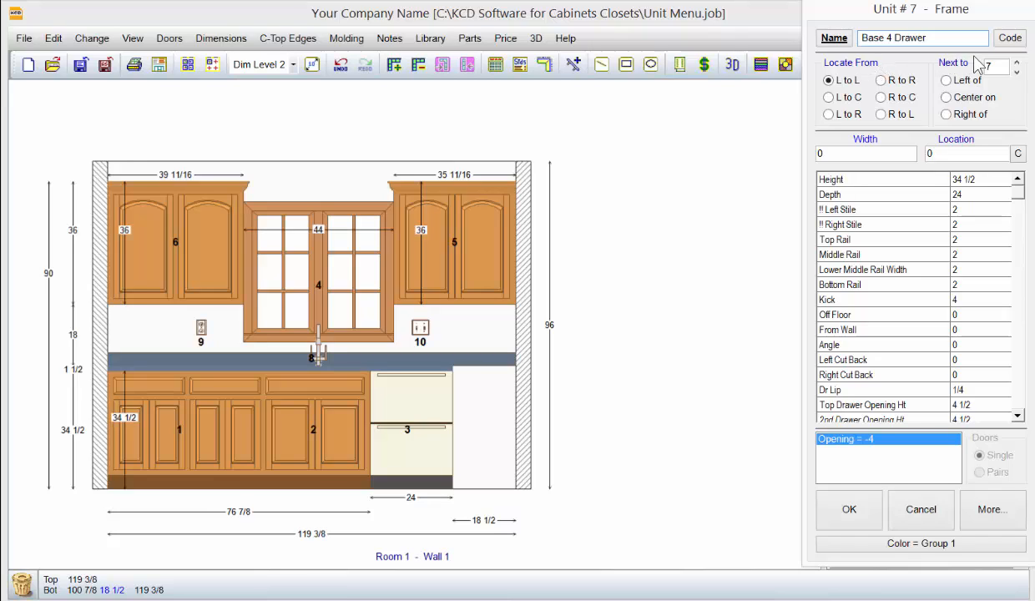
Step: Pick Base 4 Drawer from the Base Cabinets library to start adding unit #7
{"action": "left_click", "coordinate": [828, 79]}
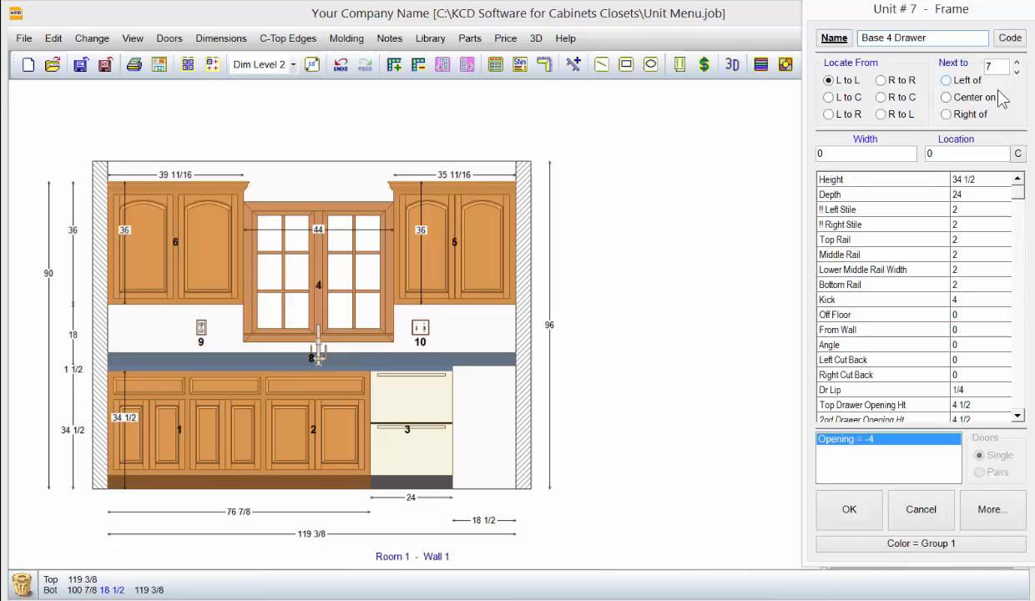
Step: Set unit 3 as the neighbour and enter a width of 18.5 for unit 7
{"action": "left_click", "coordinate": [1016, 71]}
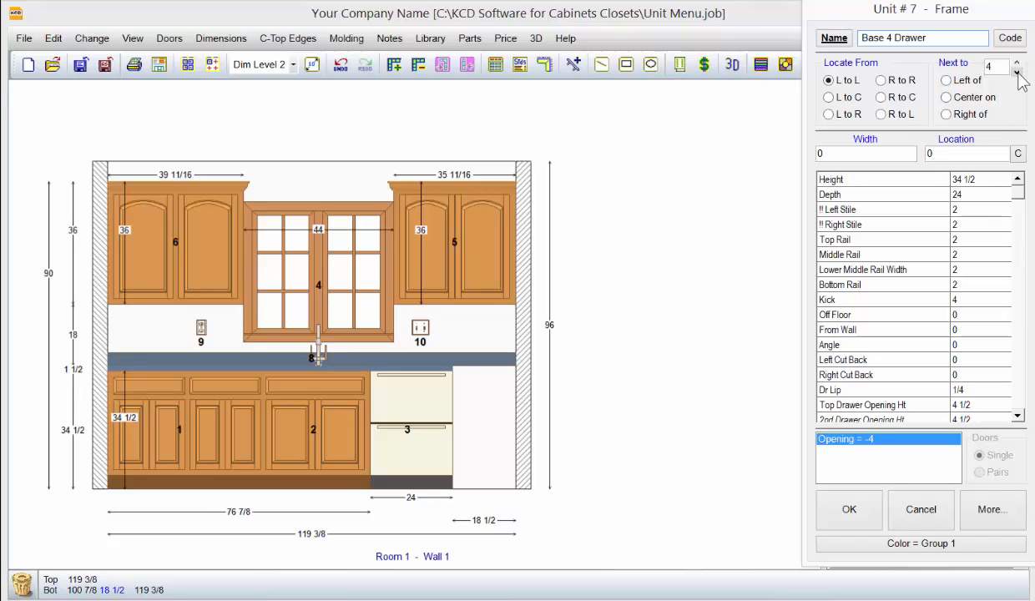
{"action": "left_click", "coordinate": [1017, 71]}
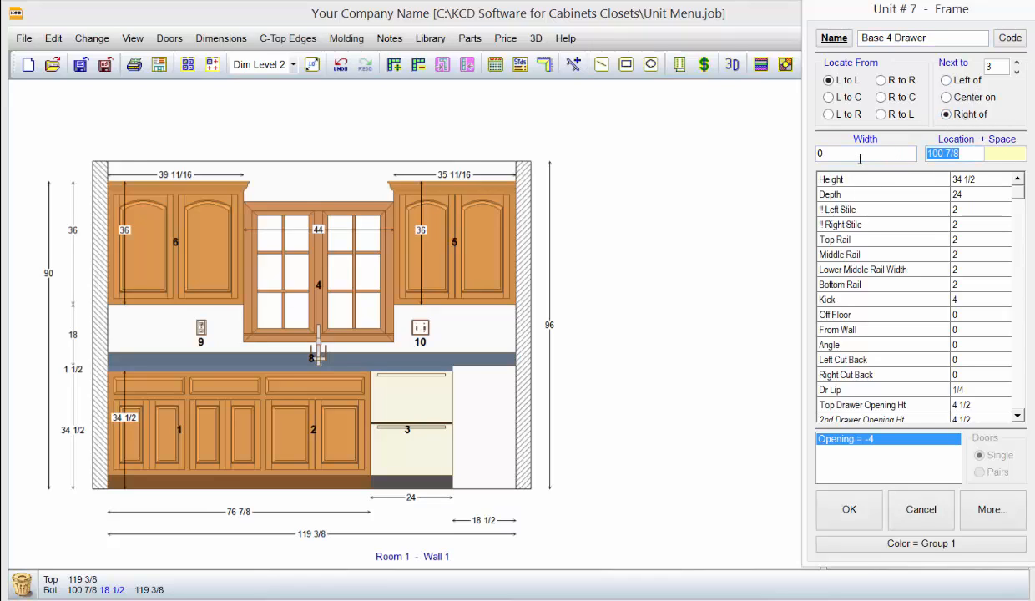
{"action": "left_click", "coordinate": [866, 153]}
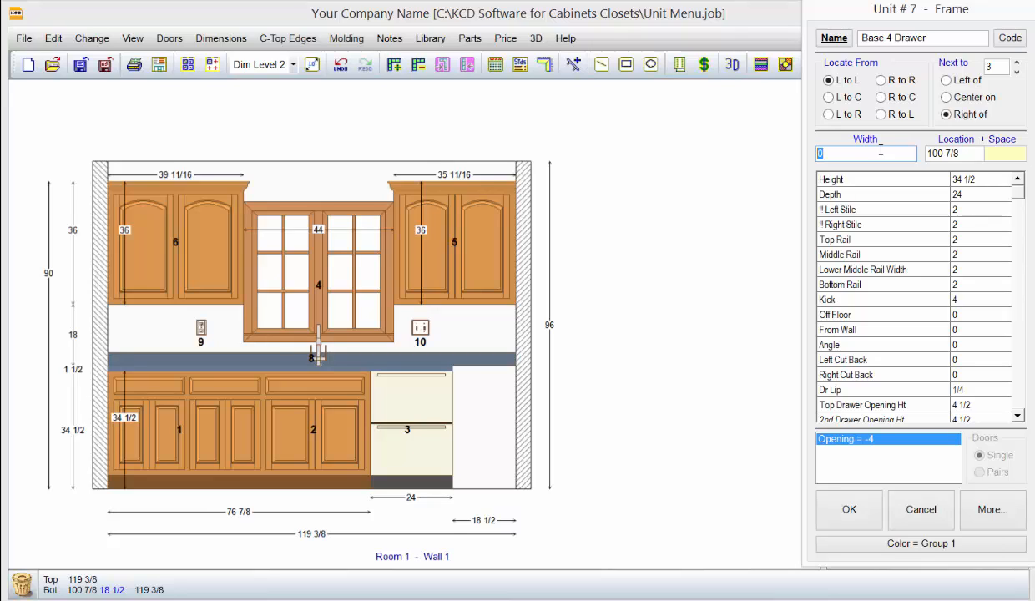
{"action": "type", "text": "18.5"}
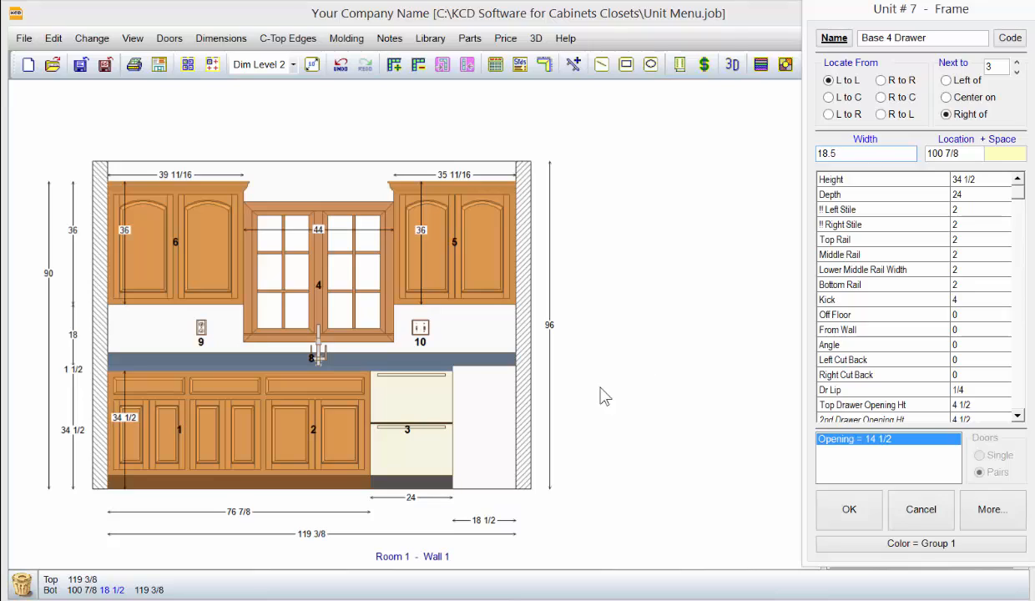
{"action": "left_click", "coordinate": [866, 152]}
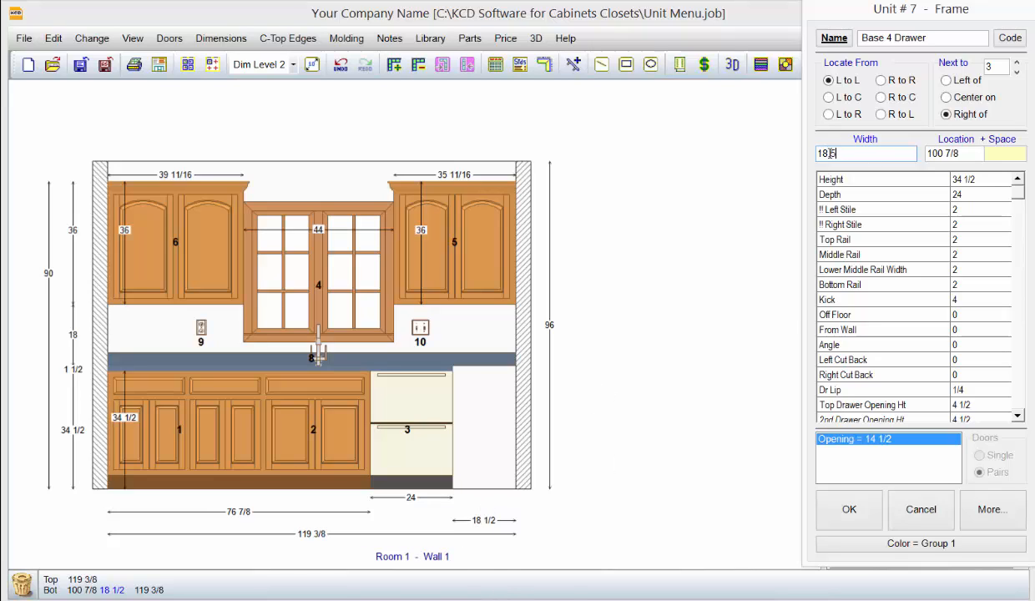
{"action": "type", "text": "18.5"}
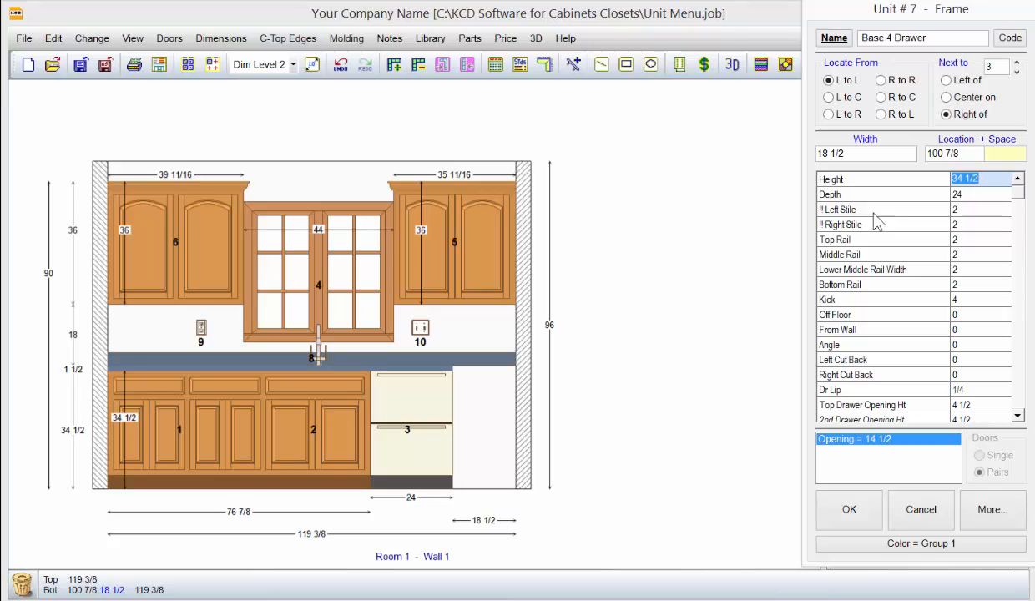
{"action": "mouse_move", "coordinate": [868, 238]}
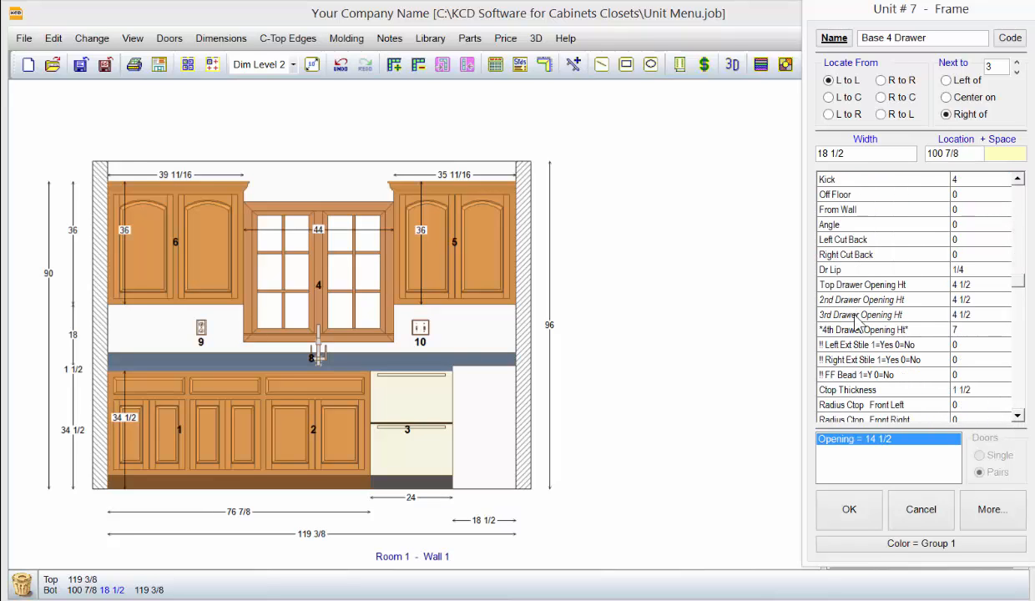
{"action": "mouse_move", "coordinate": [868, 314]}
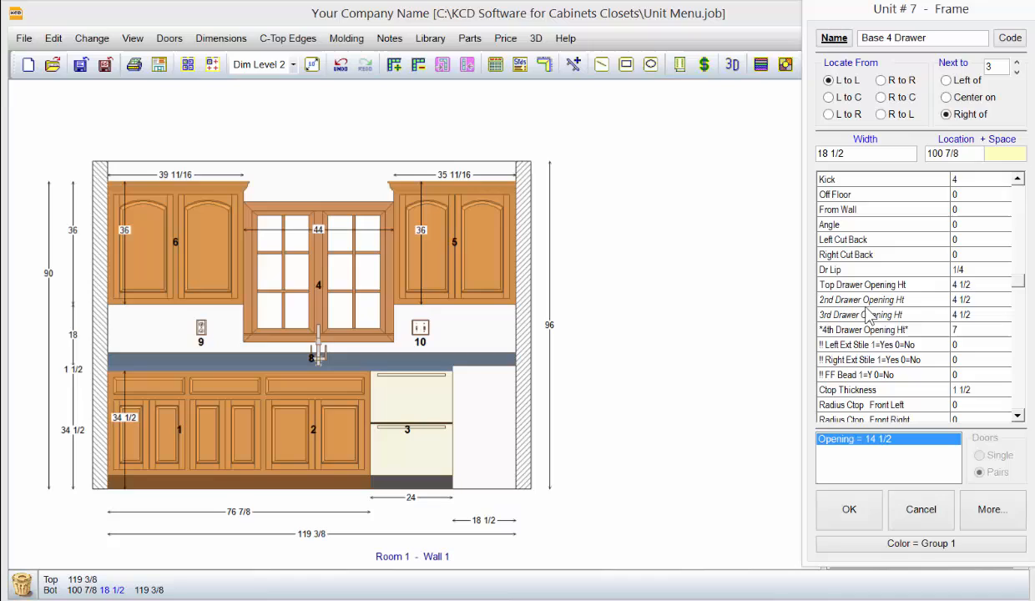
{"action": "mouse_move", "coordinate": [868, 313]}
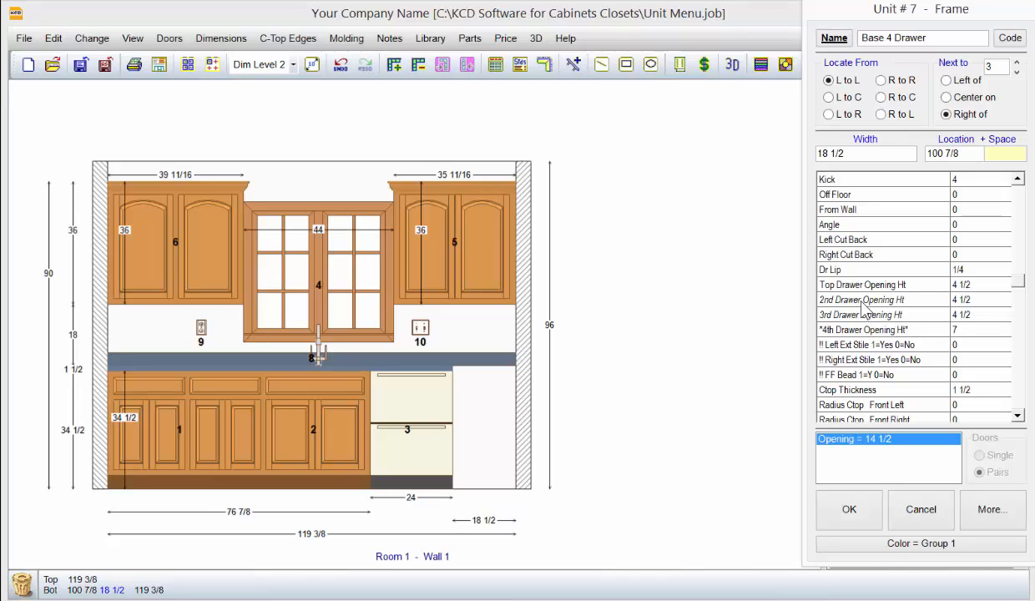
{"action": "mouse_move", "coordinate": [867, 307]}
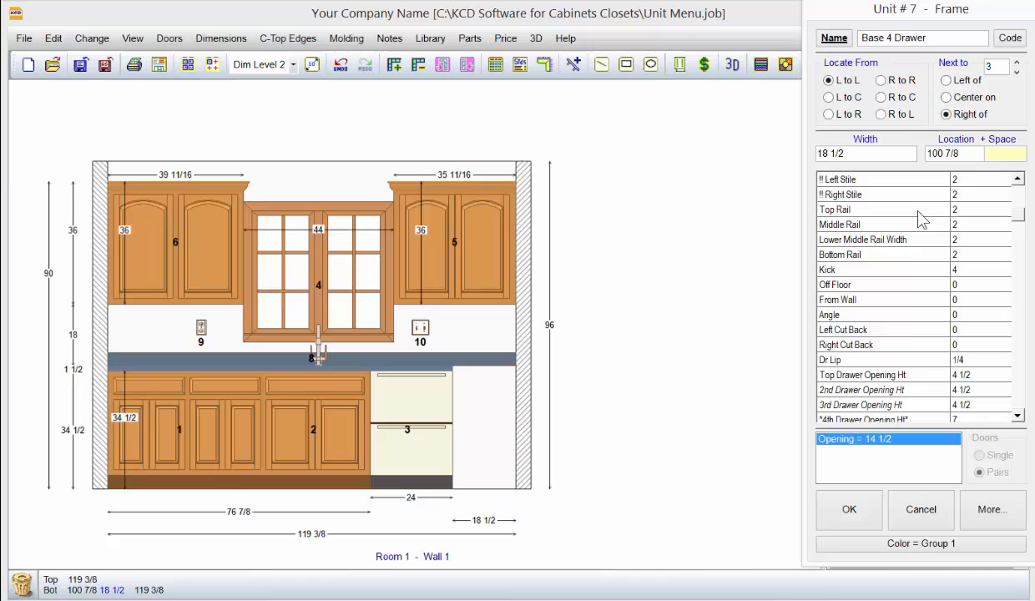
Step: Check the + Space field beside unit 3 with drawer openings 4 1/2, 4 1/2, 4 1/2 and 7
{"action": "left_click", "coordinate": [972, 153]}
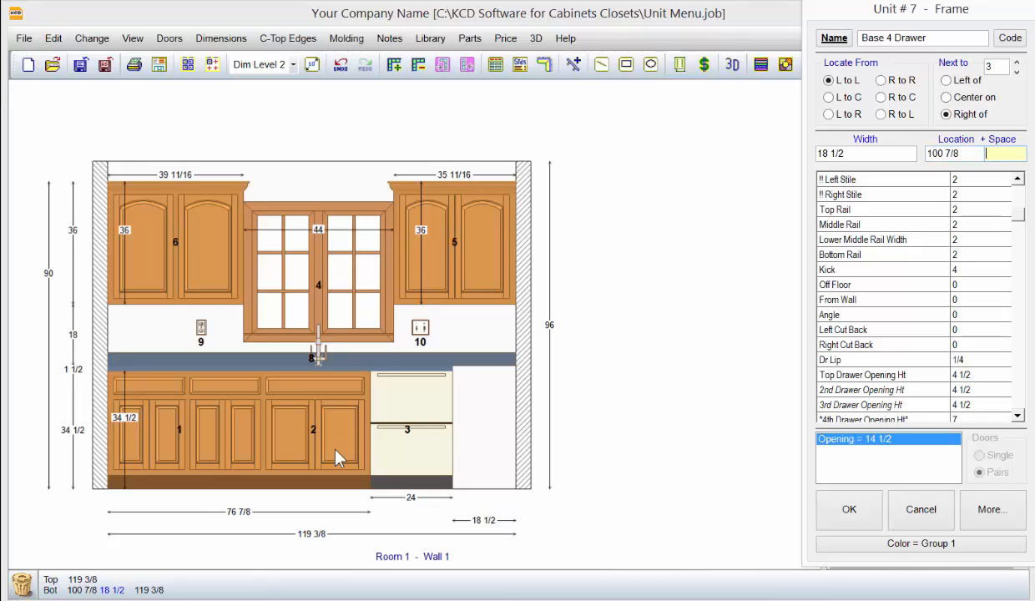
{"action": "mouse_move", "coordinate": [472, 434]}
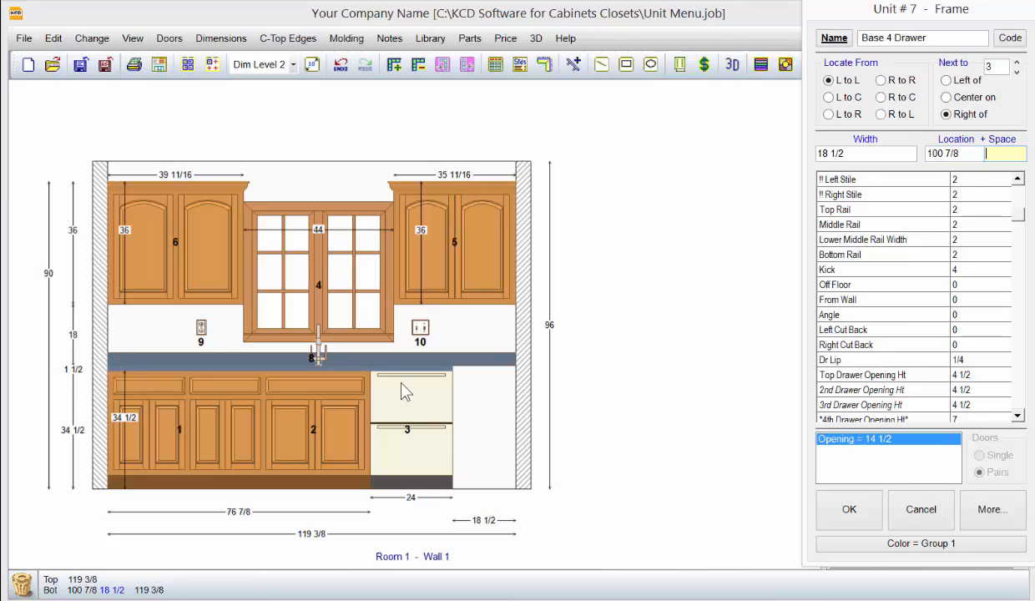
{"action": "mouse_move", "coordinate": [462, 450]}
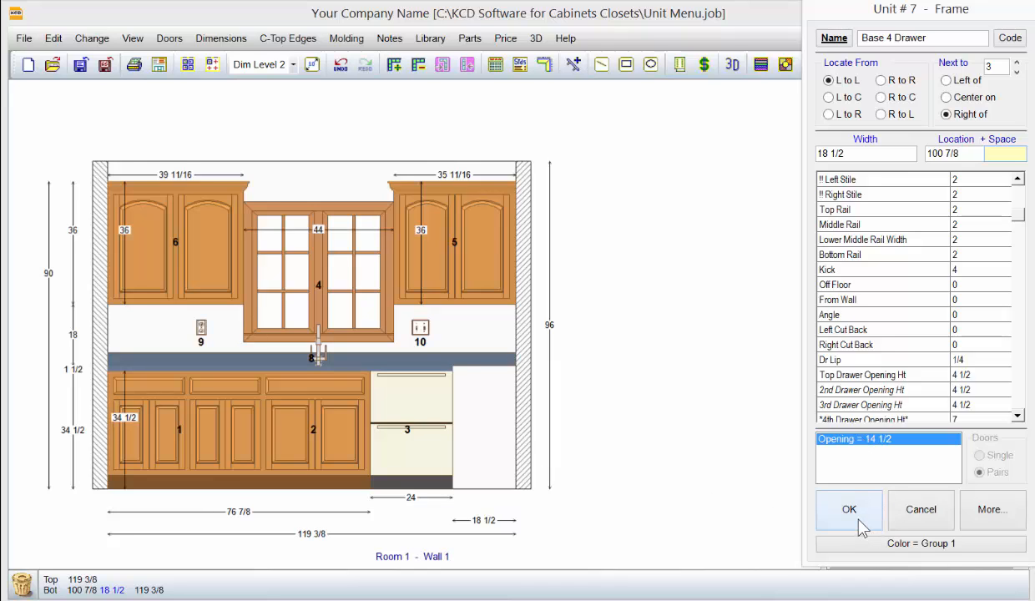
Step: Place the 18 1/2-wide four-drawer base, unit 7, on the wall right of unit 3
{"action": "left_click", "coordinate": [849, 509]}
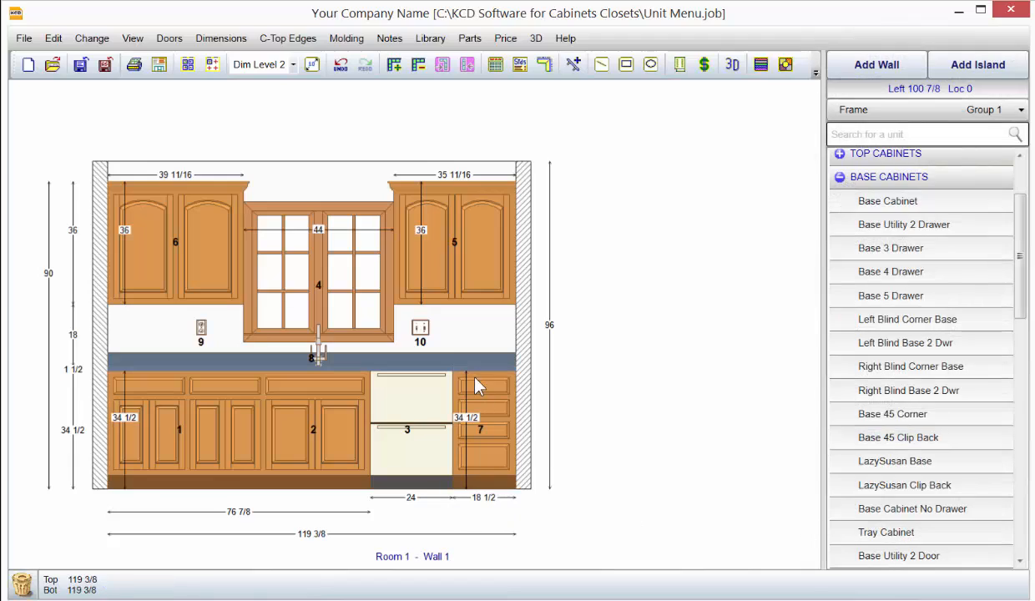
{"action": "mouse_move", "coordinate": [391, 452]}
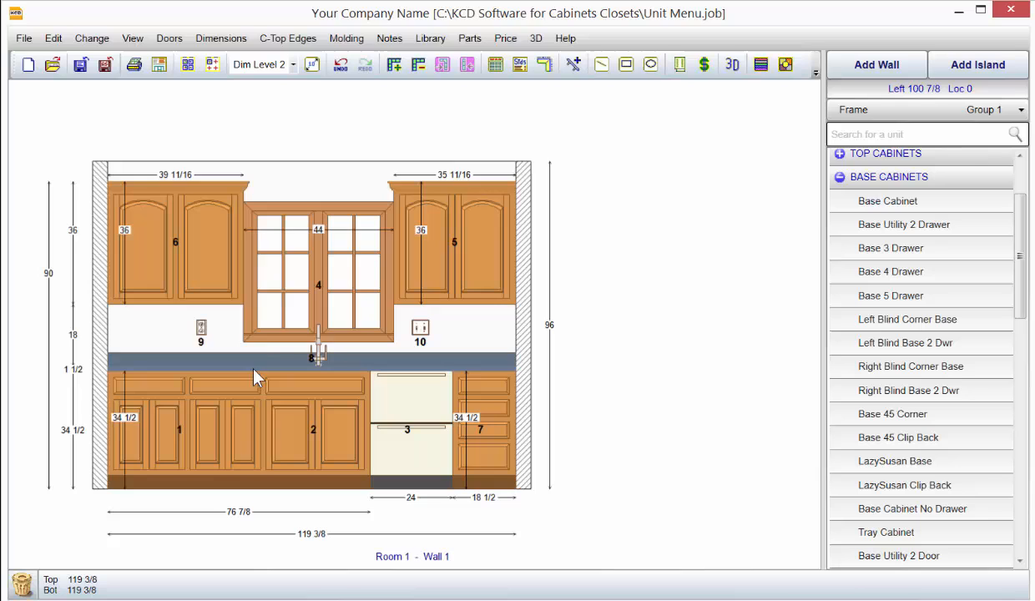
{"action": "mouse_move", "coordinate": [453, 252]}
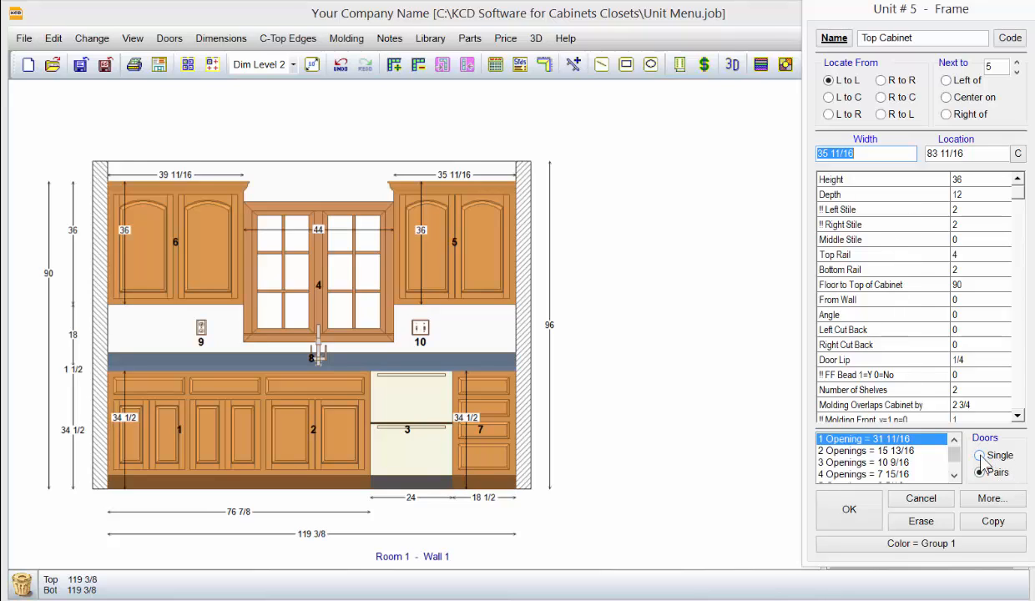
Step: Give wall cabinet 5 two openings with paired doors, showing four narrow doors
{"action": "left_click", "coordinate": [979, 471]}
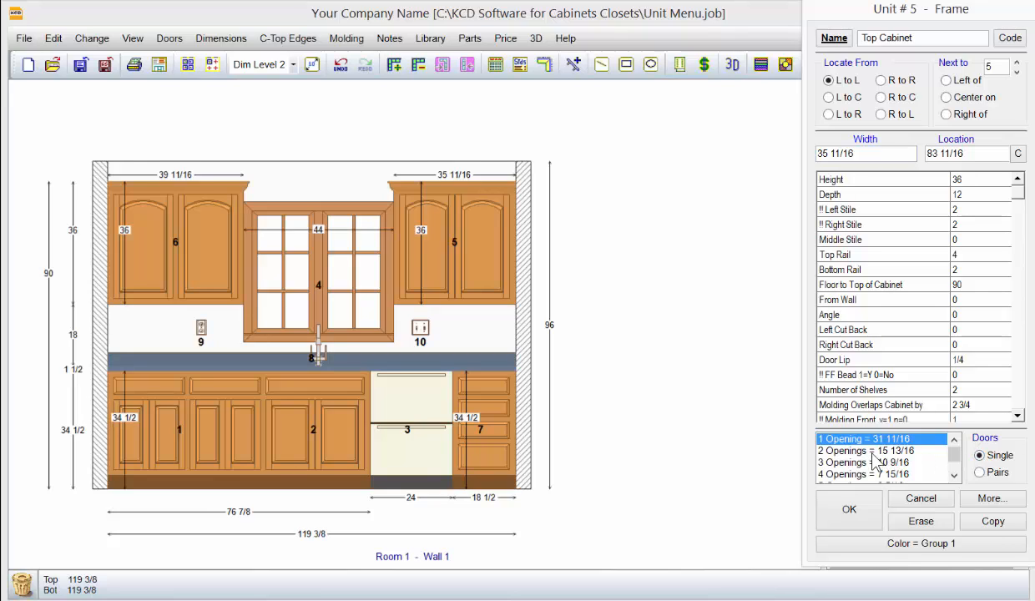
{"action": "left_click", "coordinate": [868, 451]}
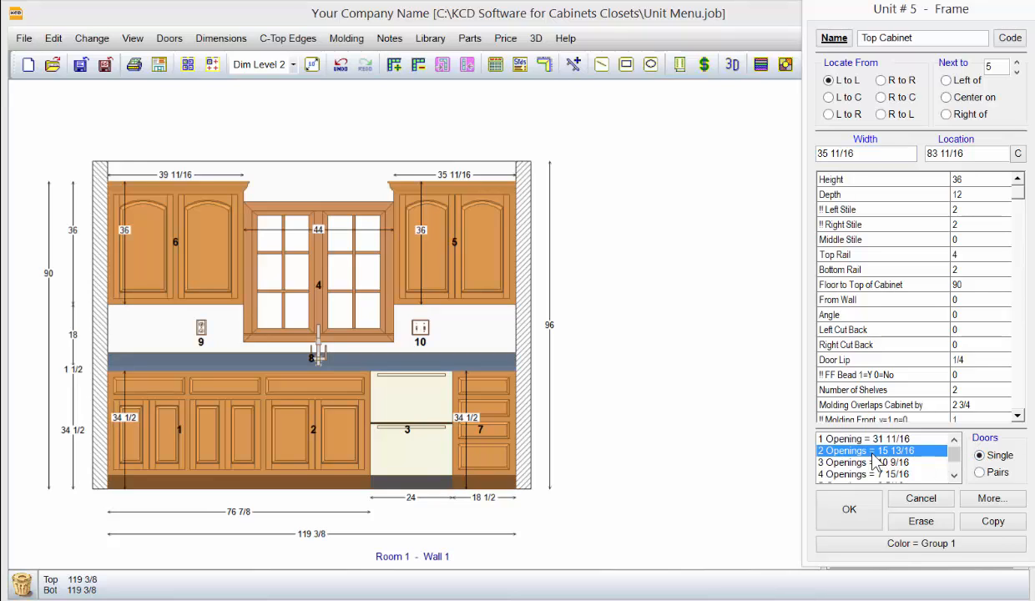
{"action": "left_click", "coordinate": [849, 509]}
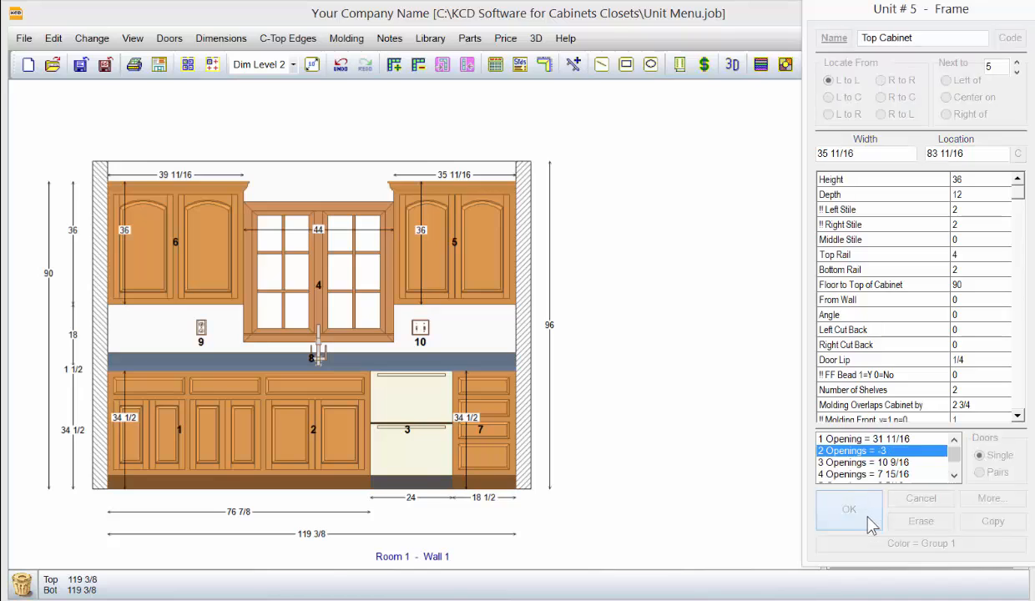
{"action": "left_click", "coordinate": [848, 509]}
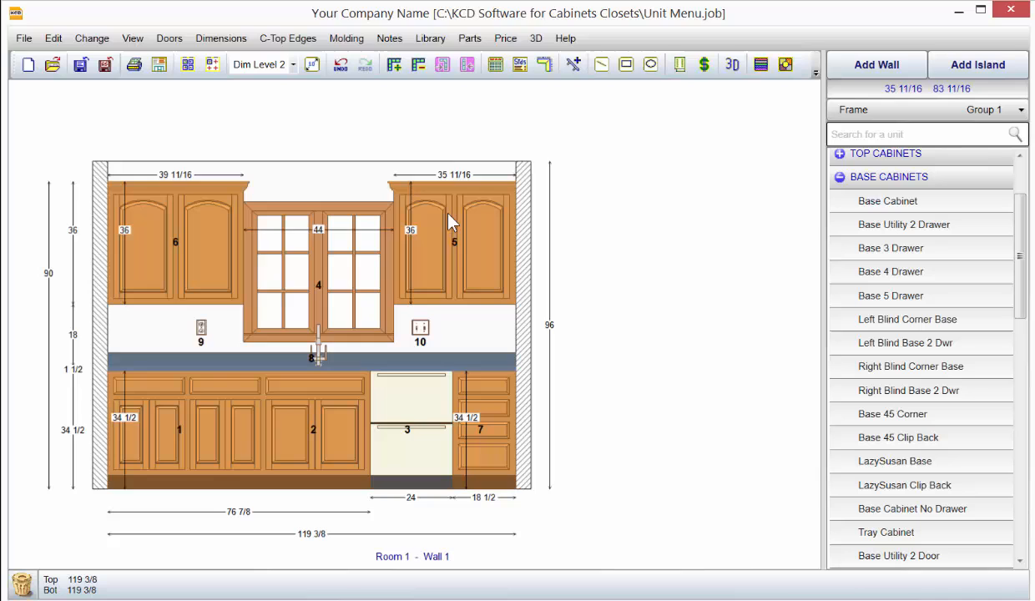
{"action": "mouse_move", "coordinate": [453, 245]}
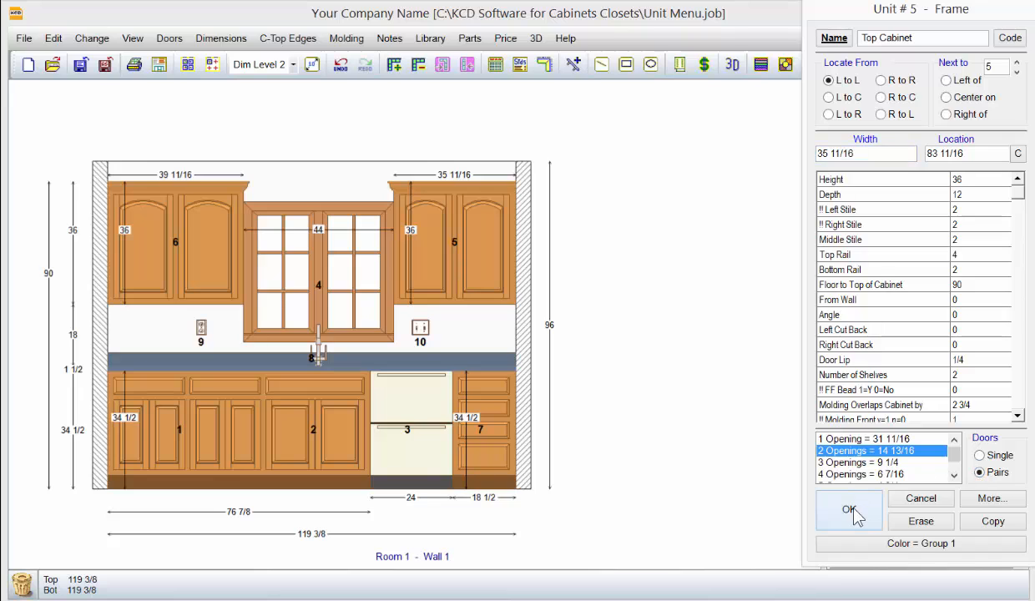
{"action": "left_click", "coordinate": [849, 510]}
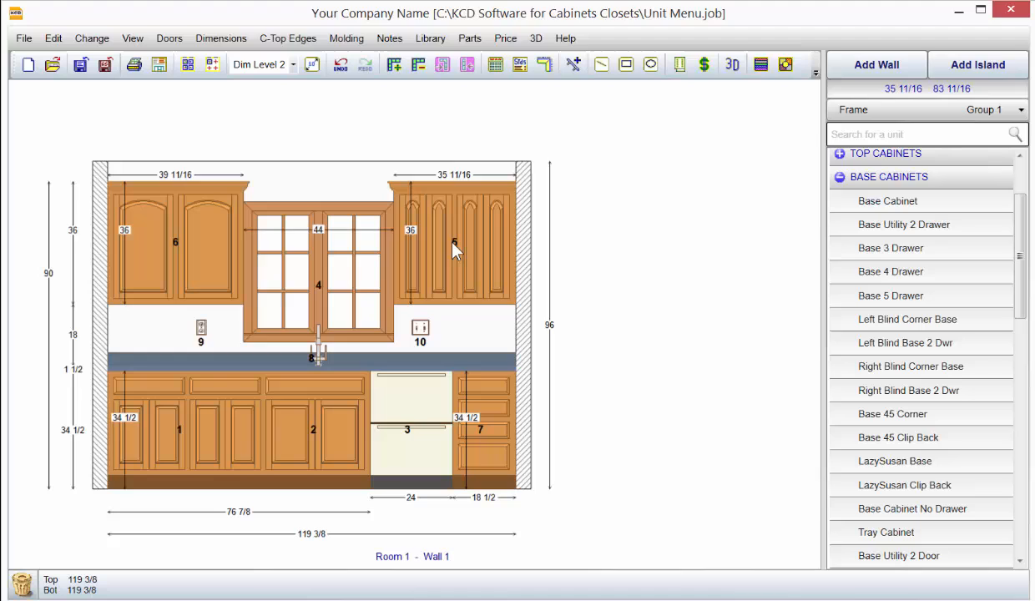
Step: Reset wall cabinet 5 to one opening with a pair of doors
{"action": "double_click", "coordinate": [455, 242]}
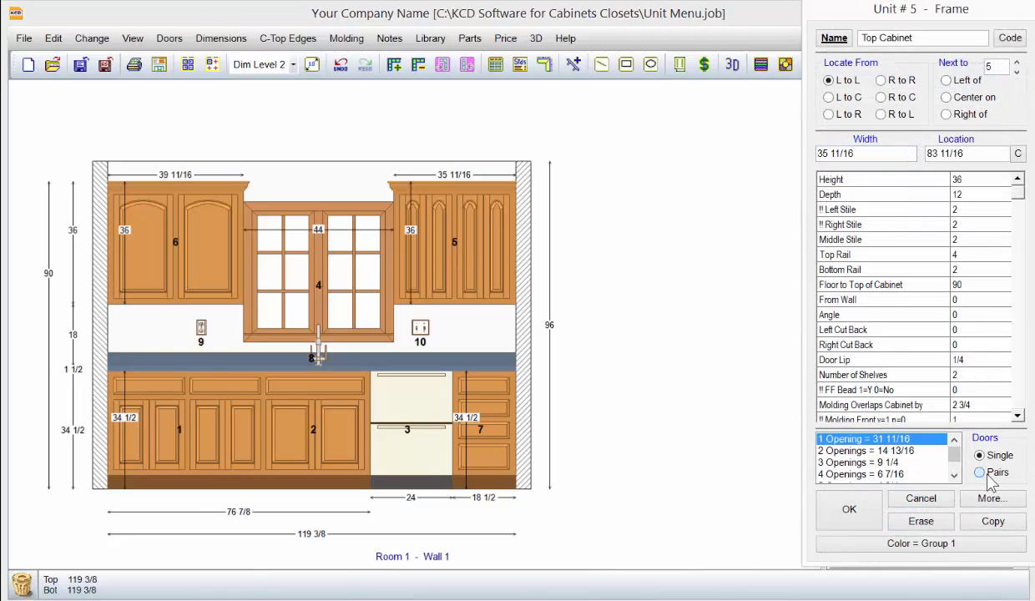
{"action": "left_click", "coordinate": [980, 472]}
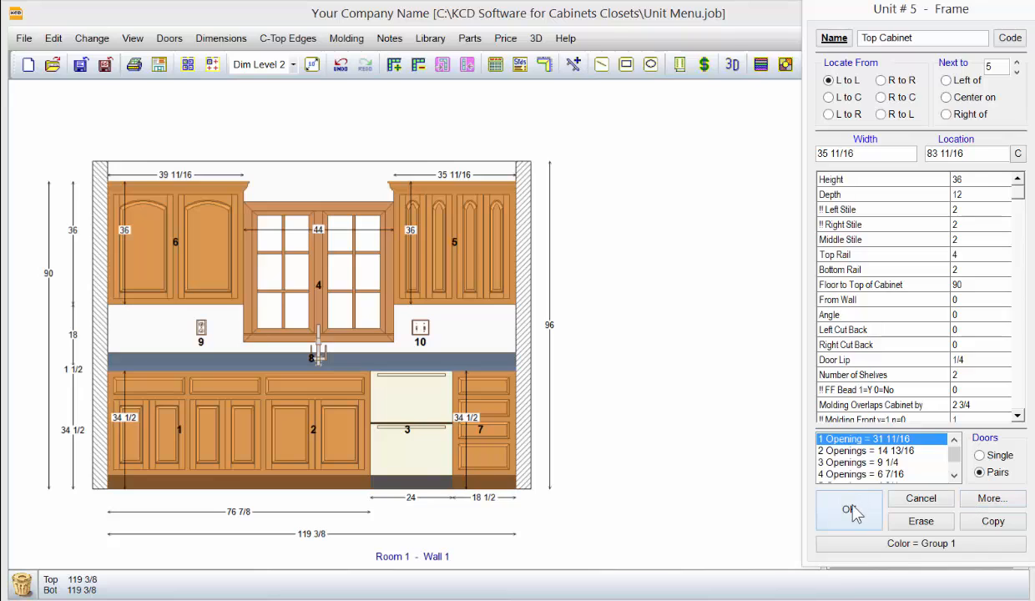
{"action": "left_click", "coordinate": [848, 509]}
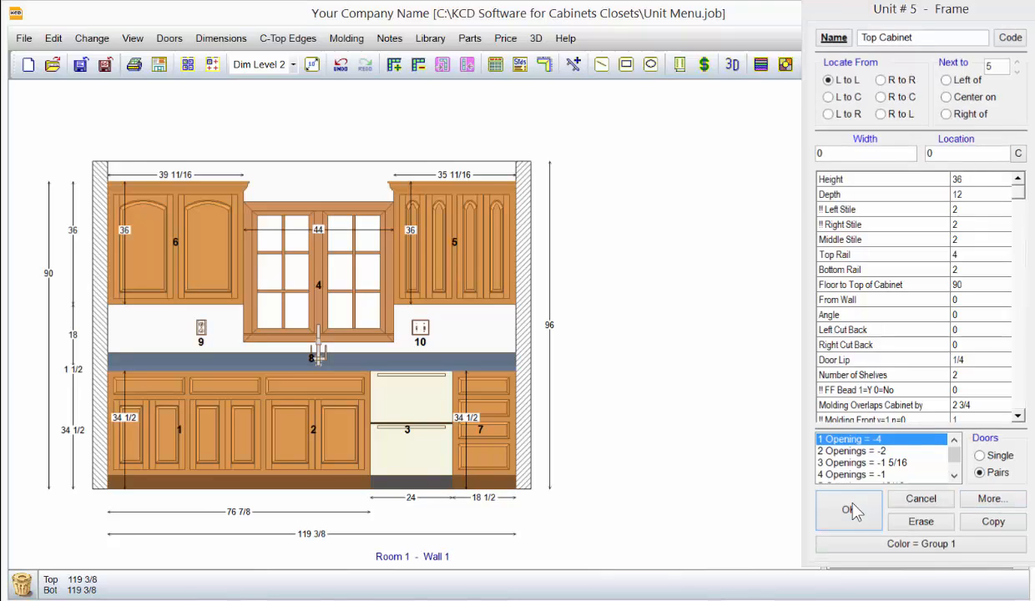
{"action": "left_click", "coordinate": [848, 509]}
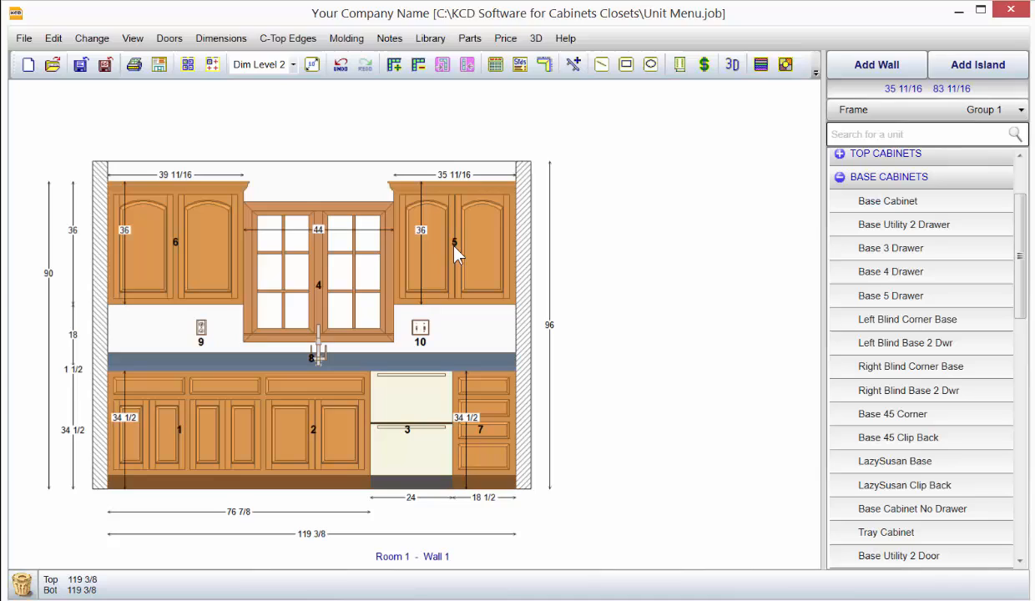
{"action": "mouse_move", "coordinate": [447, 234]}
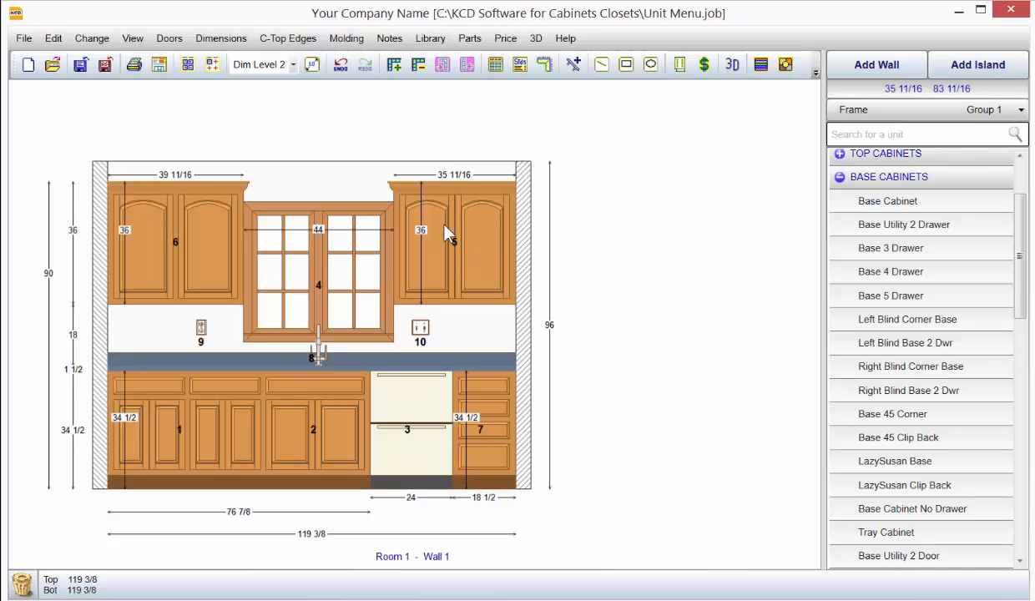
{"action": "mouse_move", "coordinate": [442, 267]}
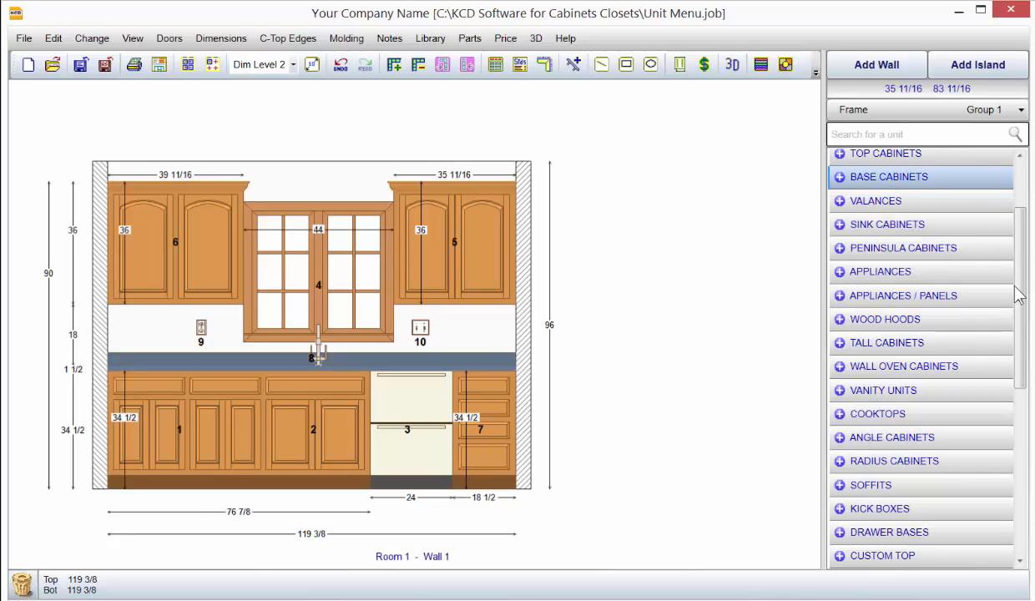
Step: Scroll the unit library down to the Designer Top category
{"action": "scroll", "scroll_direction": "down", "scroll_amount": 3}
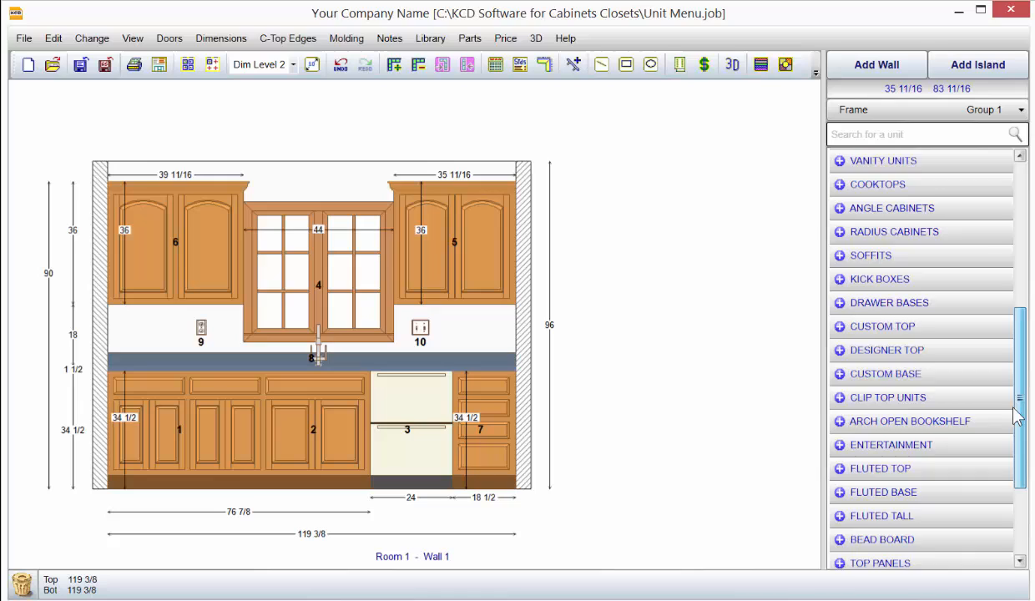
{"action": "scroll", "scroll_direction": "down", "scroll_amount": 3}
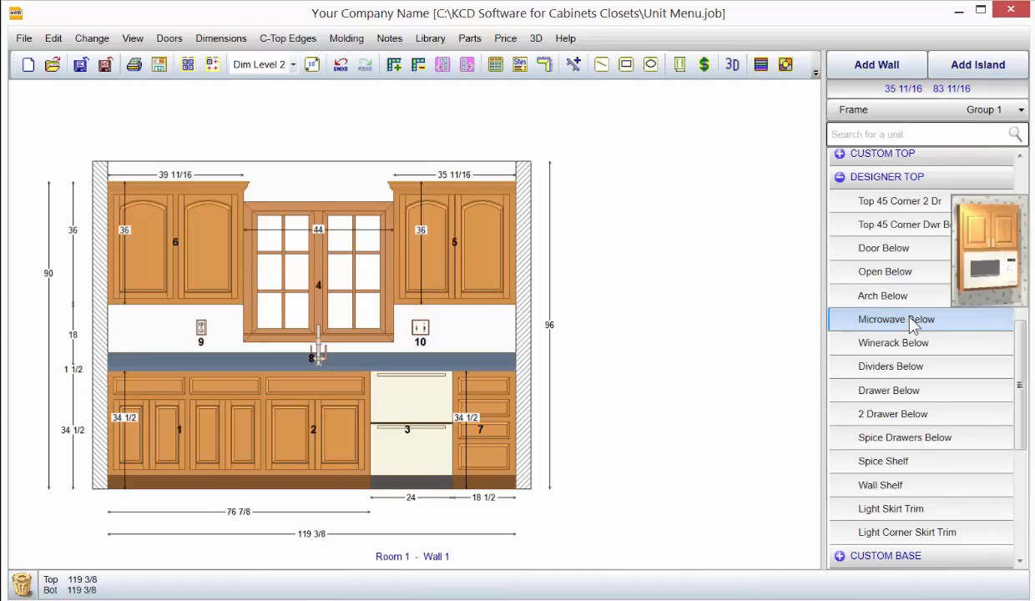
{"action": "mouse_move", "coordinate": [883, 248]}
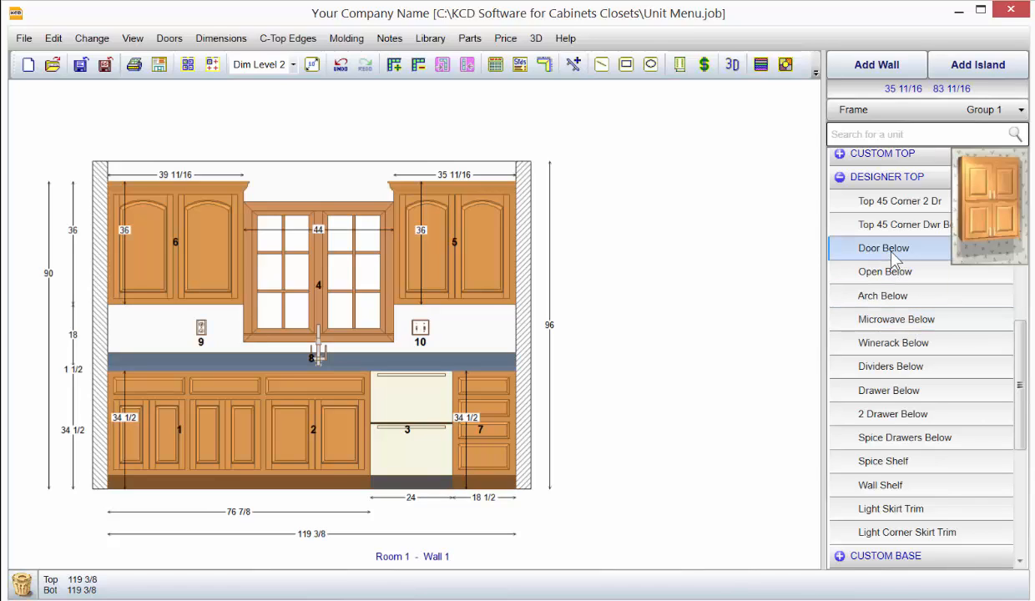
{"action": "mouse_move", "coordinate": [901, 338]}
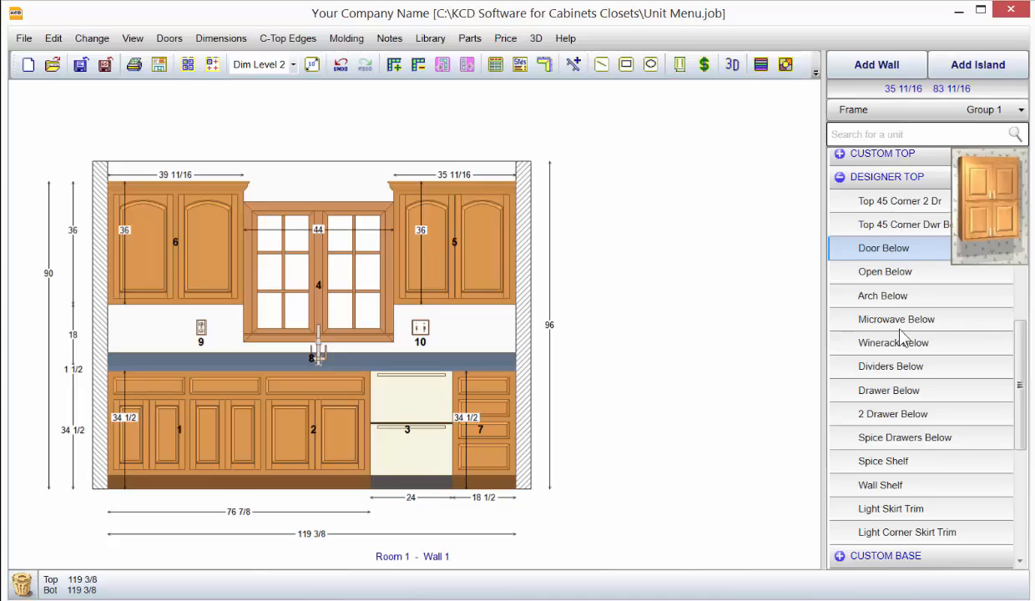
{"action": "mouse_move", "coordinate": [906, 350]}
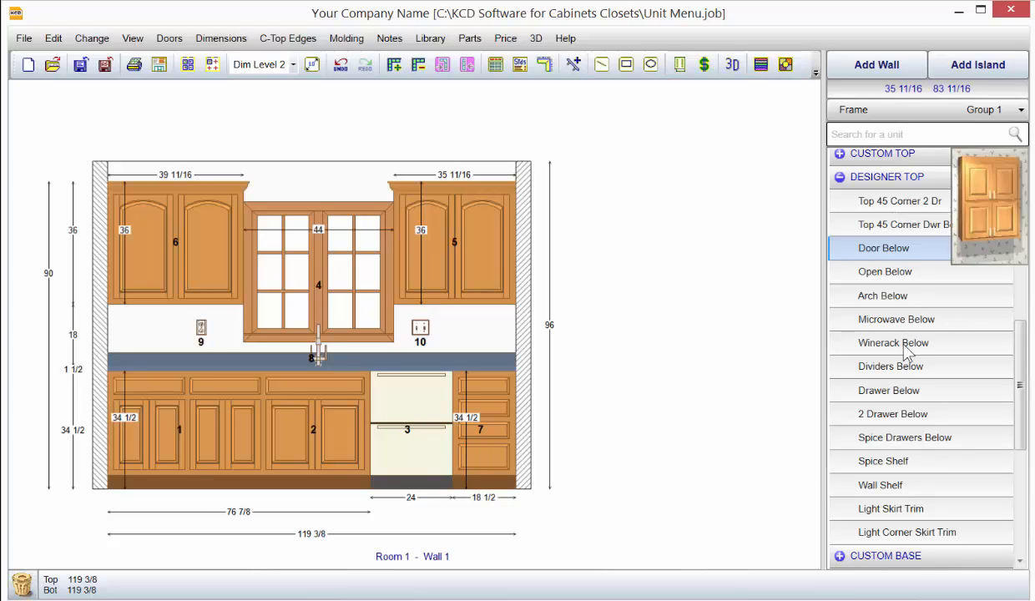